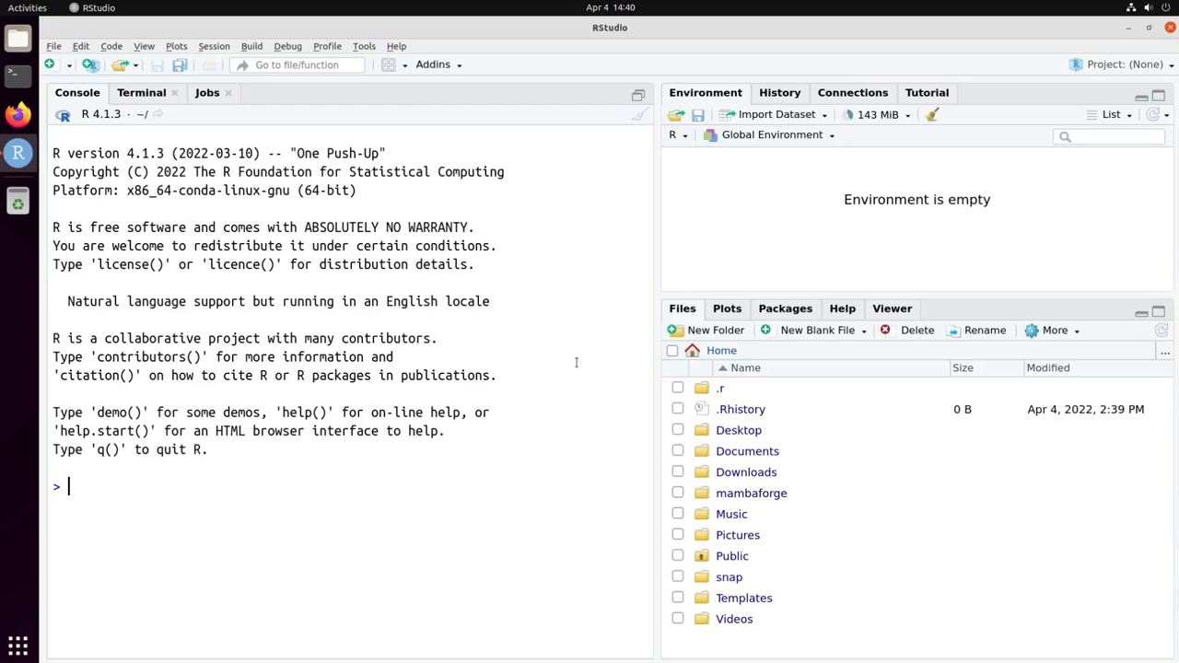
mouse_move(560, 377)
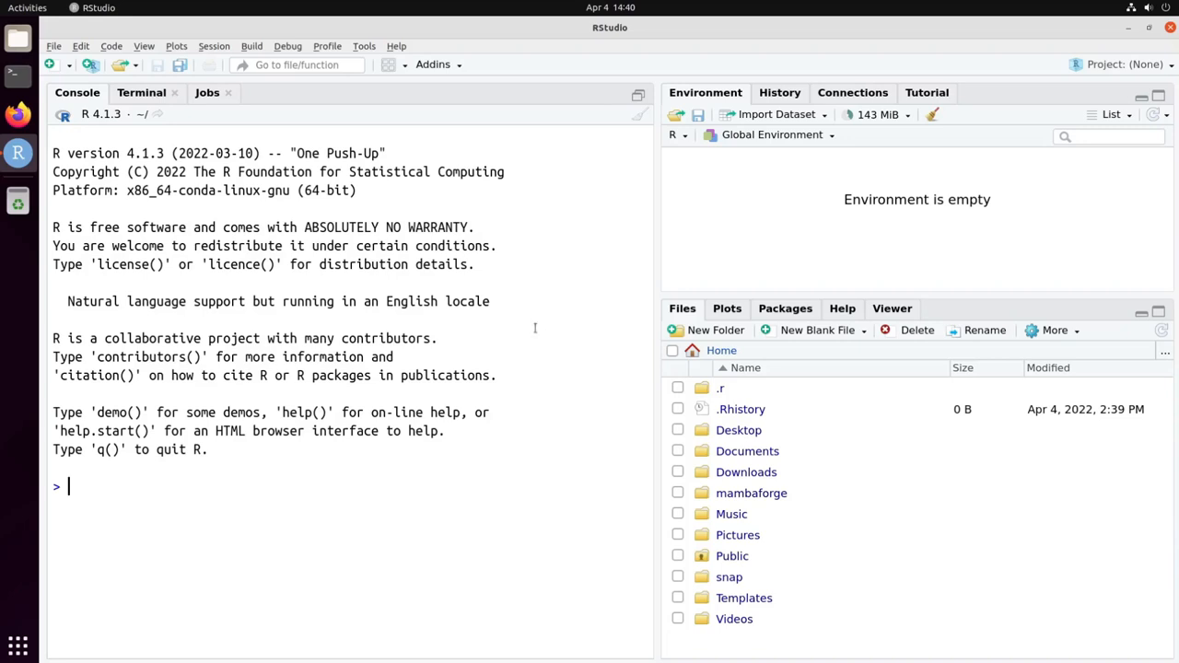
mouse_move(538, 324)
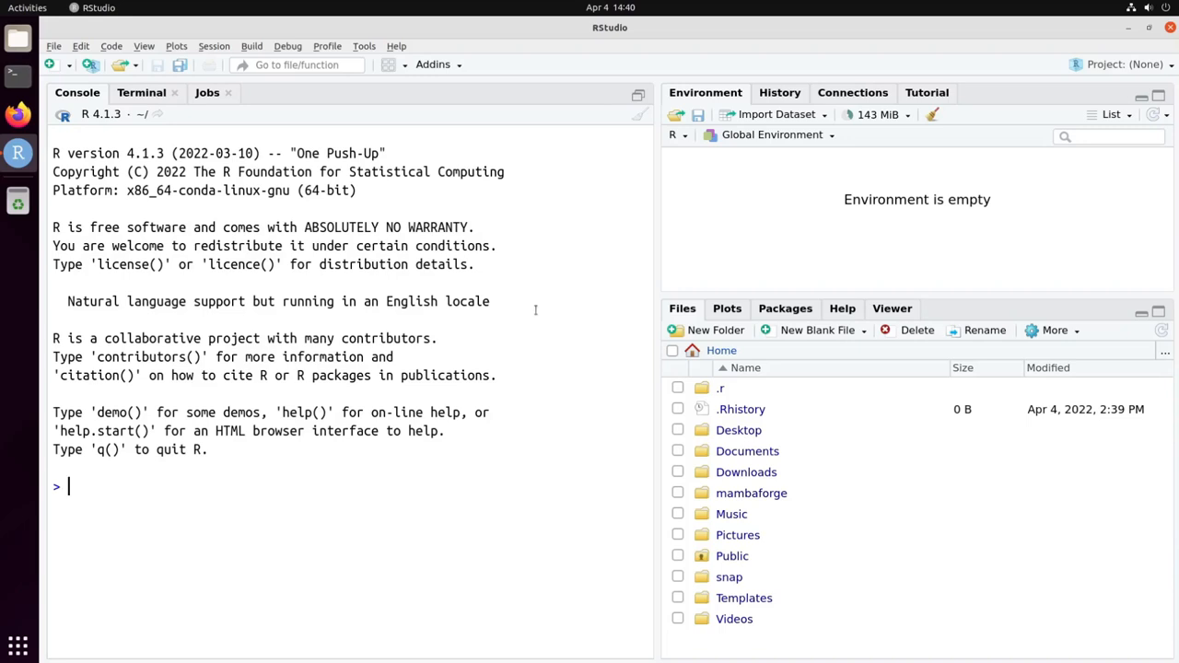
mouse_move(520, 300)
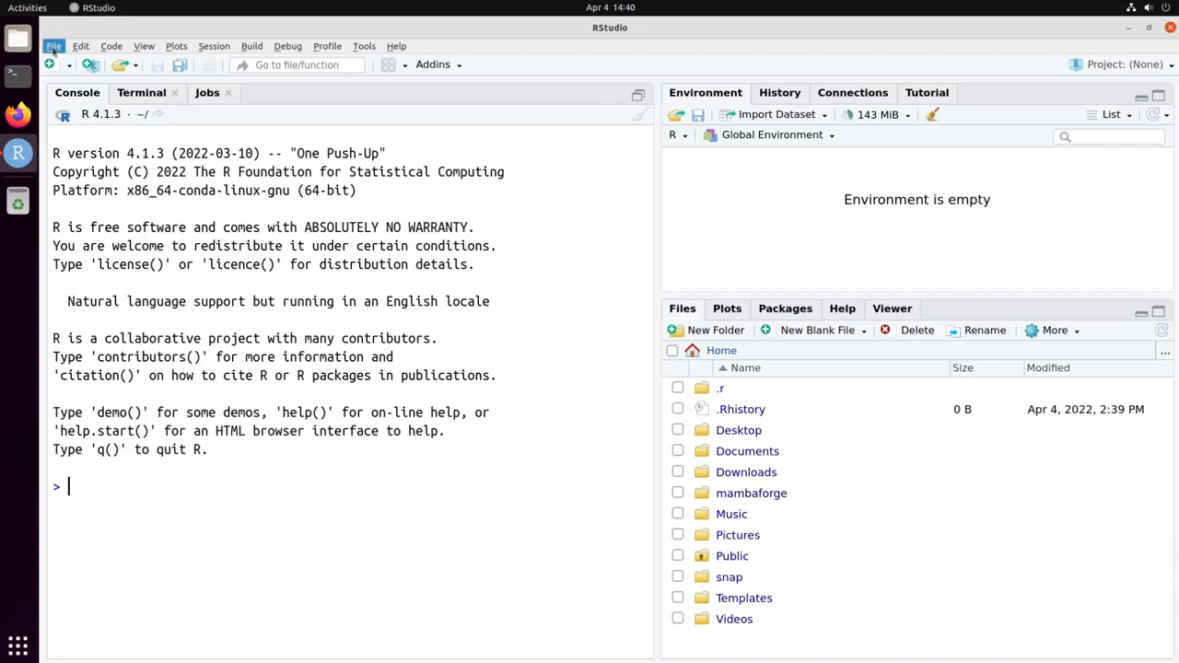
- Start a new R Markdown document and title it 'Example', keeping HTML output
left_click(54, 46)
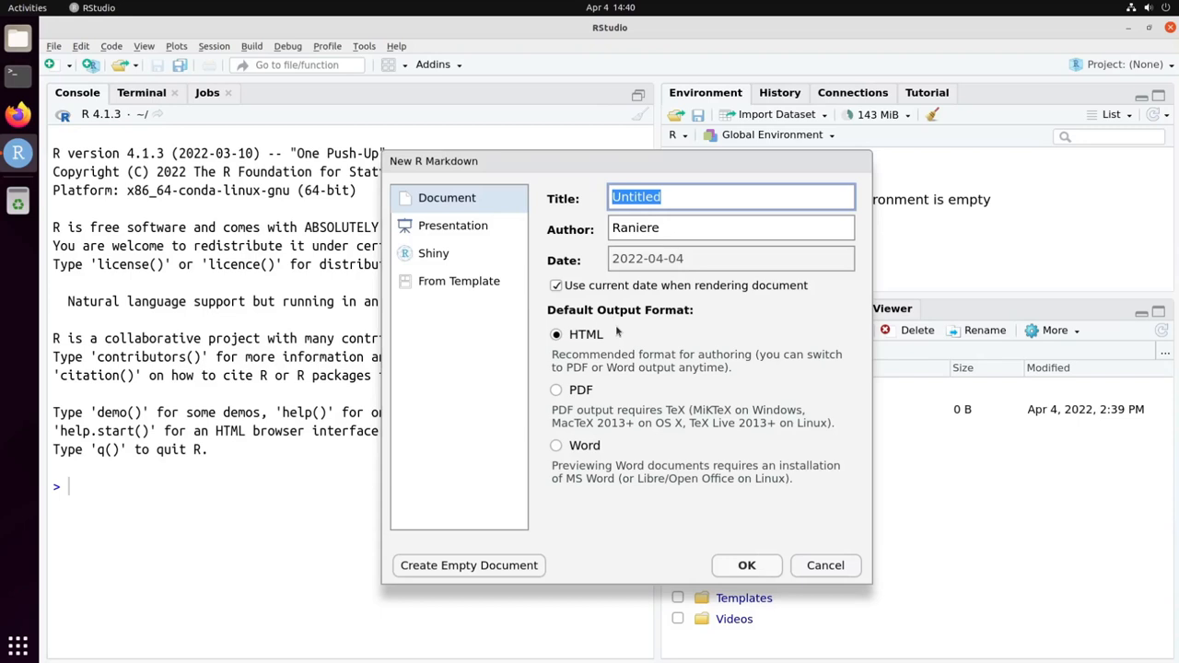
mouse_move(617, 332)
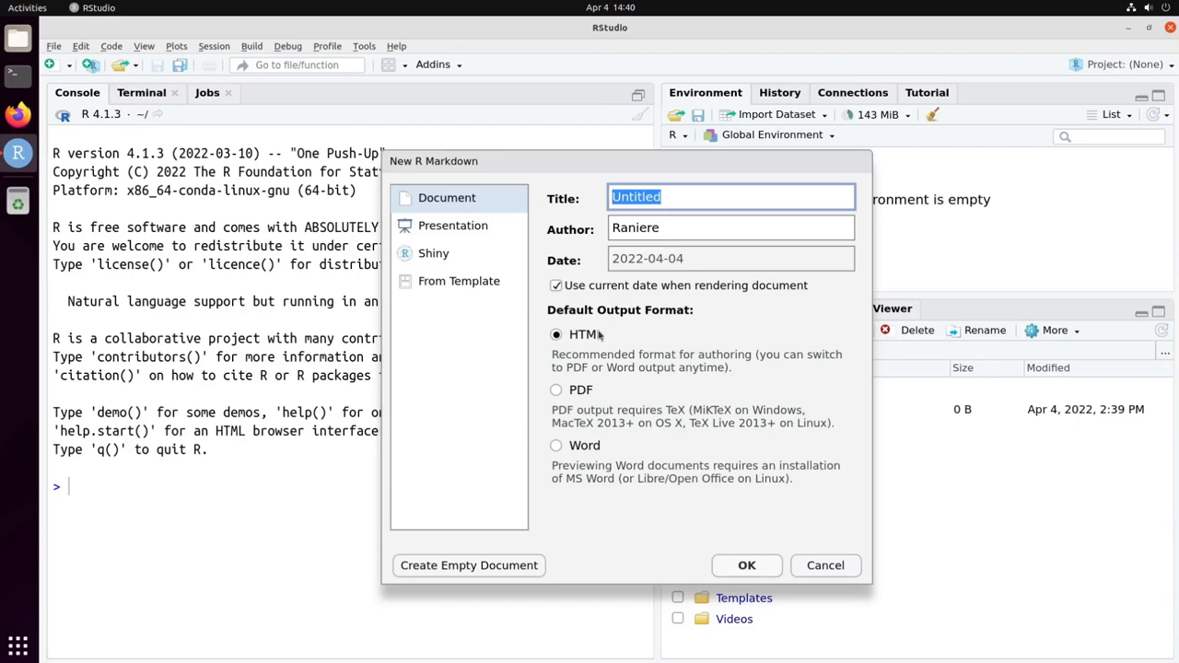
mouse_move(483, 229)
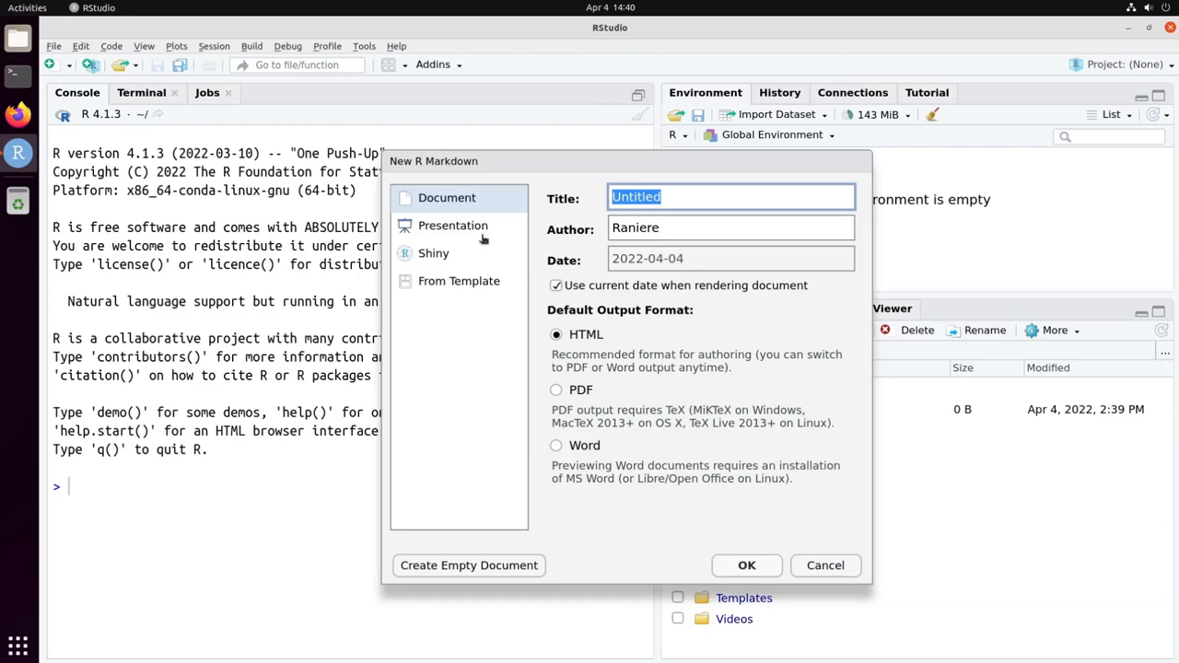
mouse_move(494, 199)
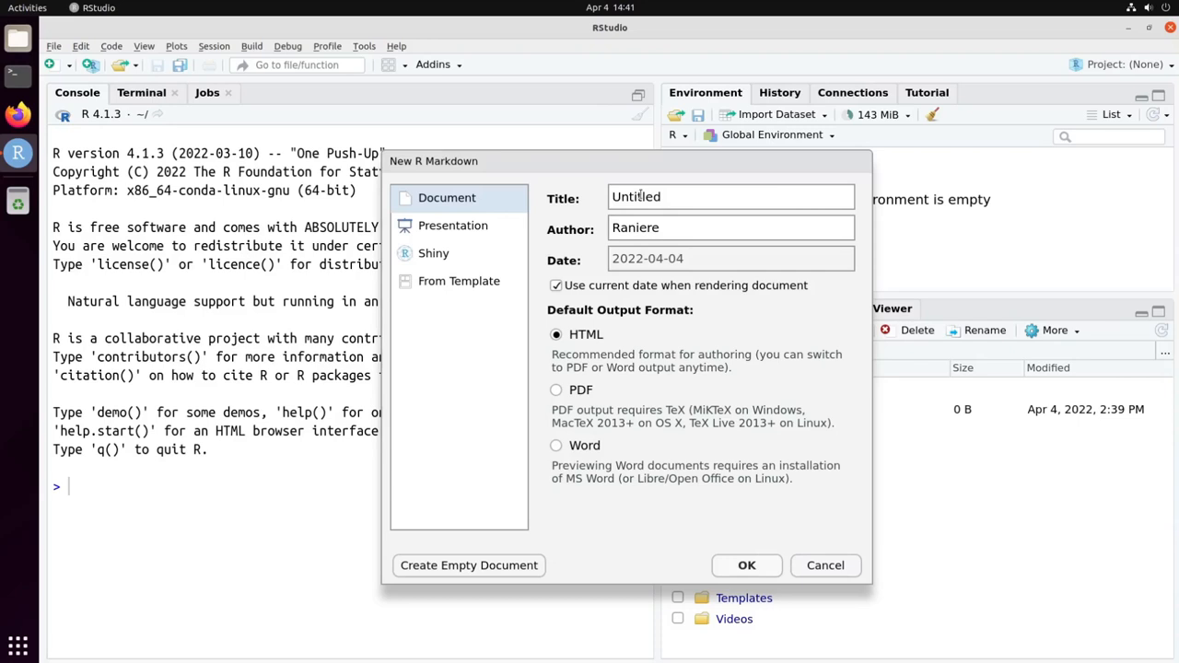
type("E")
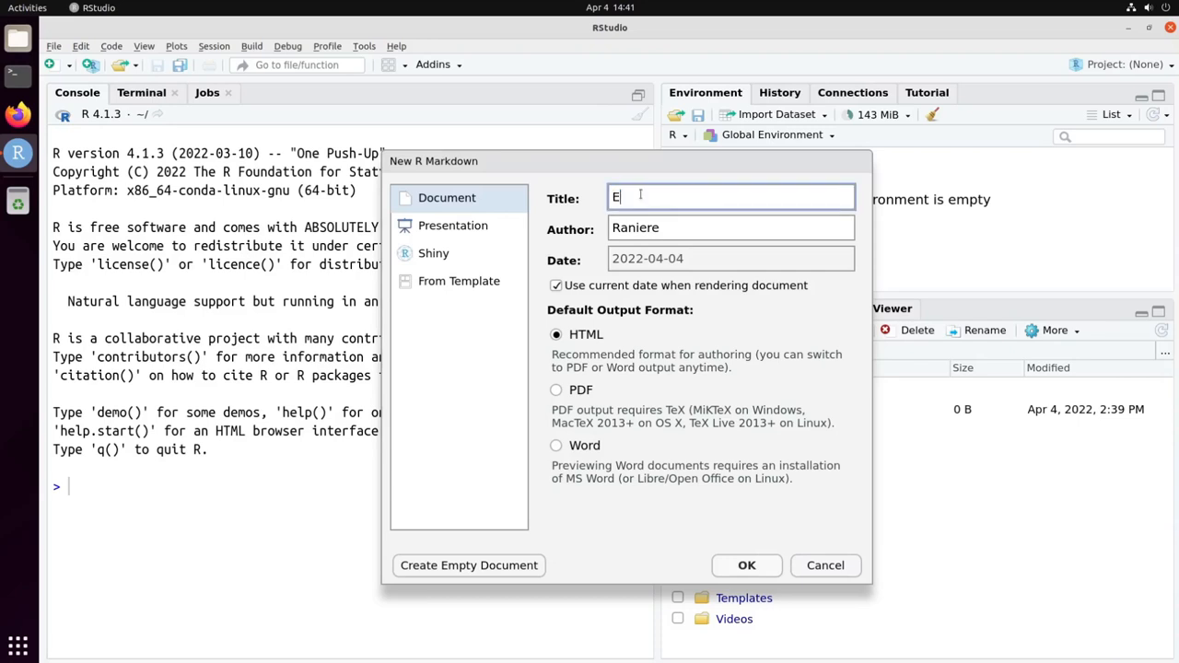
type("xample")
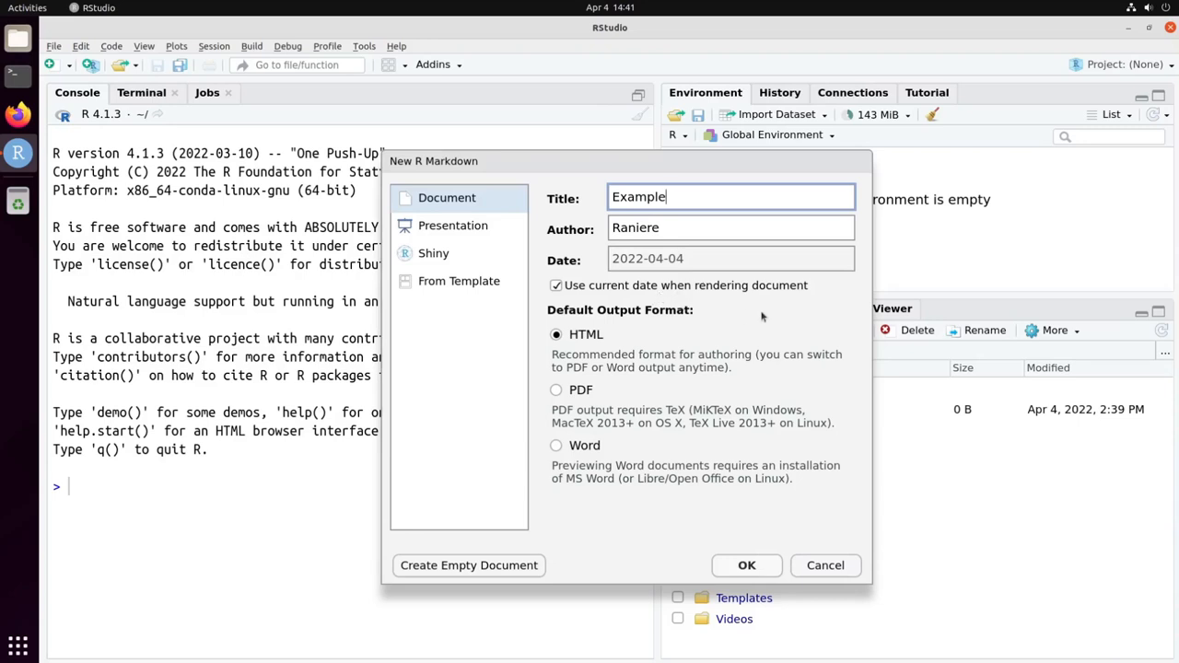
mouse_move(782, 354)
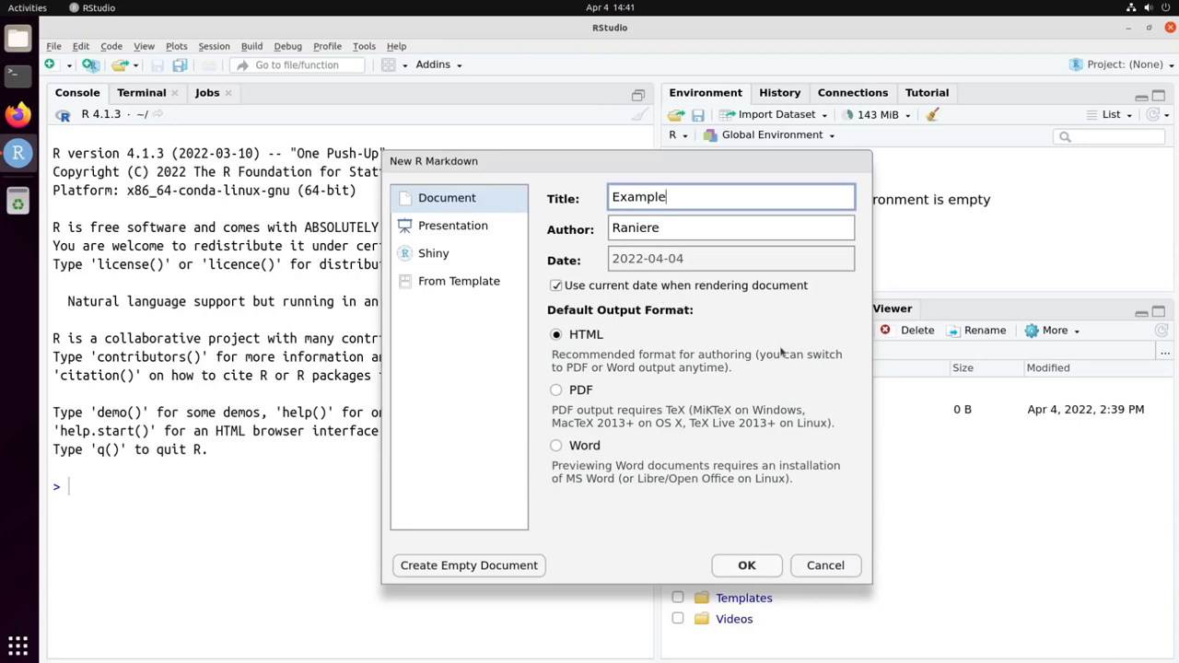
mouse_move(789, 328)
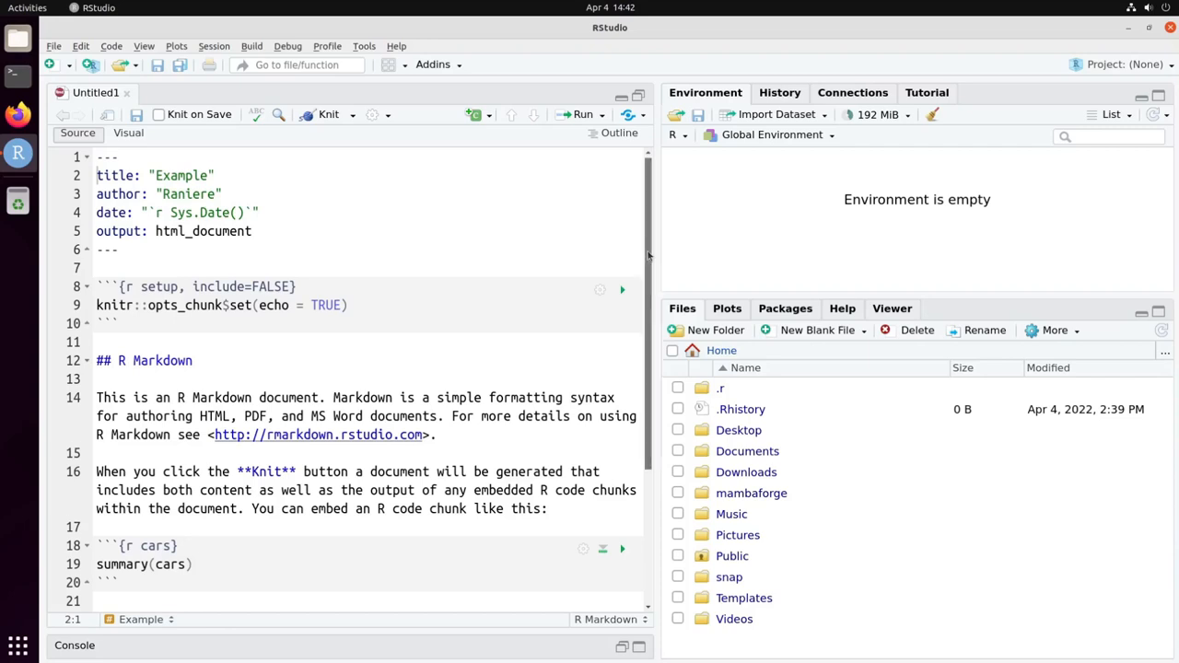
- Review the template down to the cars summary and pressure plot chunks and choose a save location
scroll("down", 3)
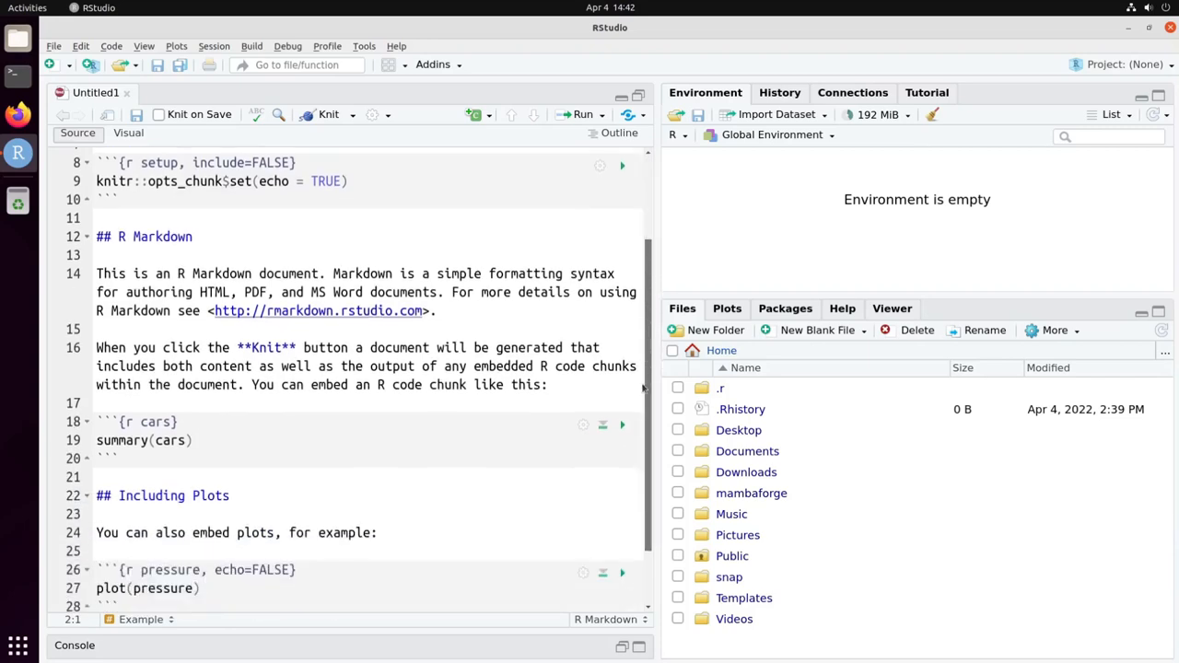
scroll("down", 3)
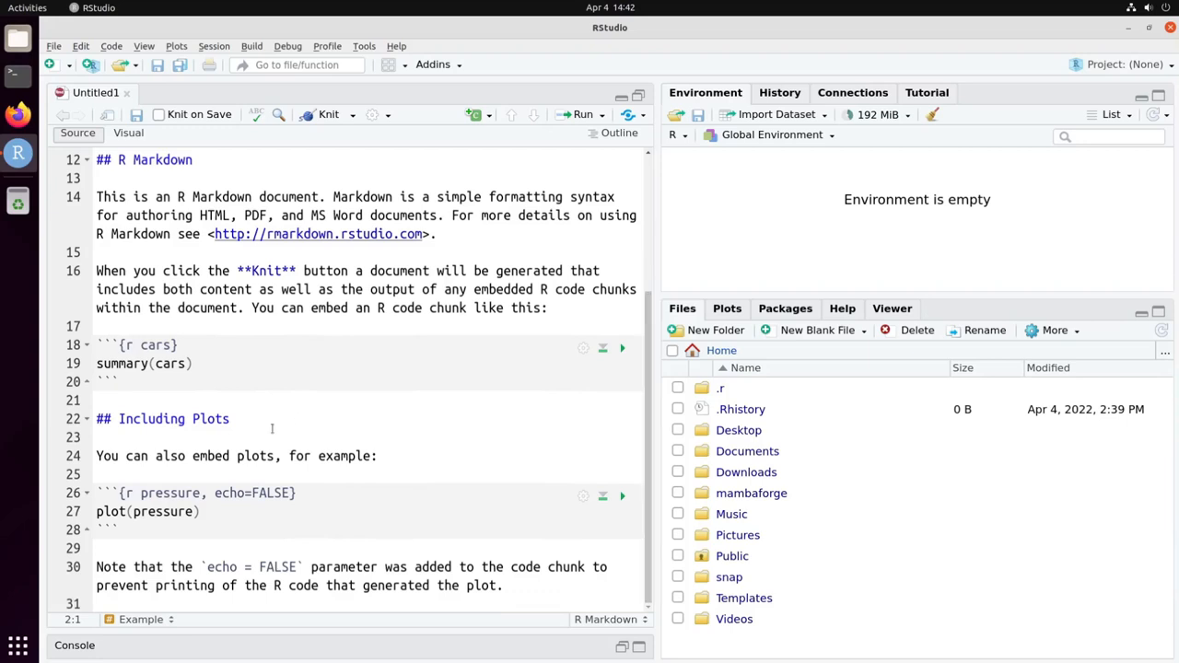
left_click(139, 363)
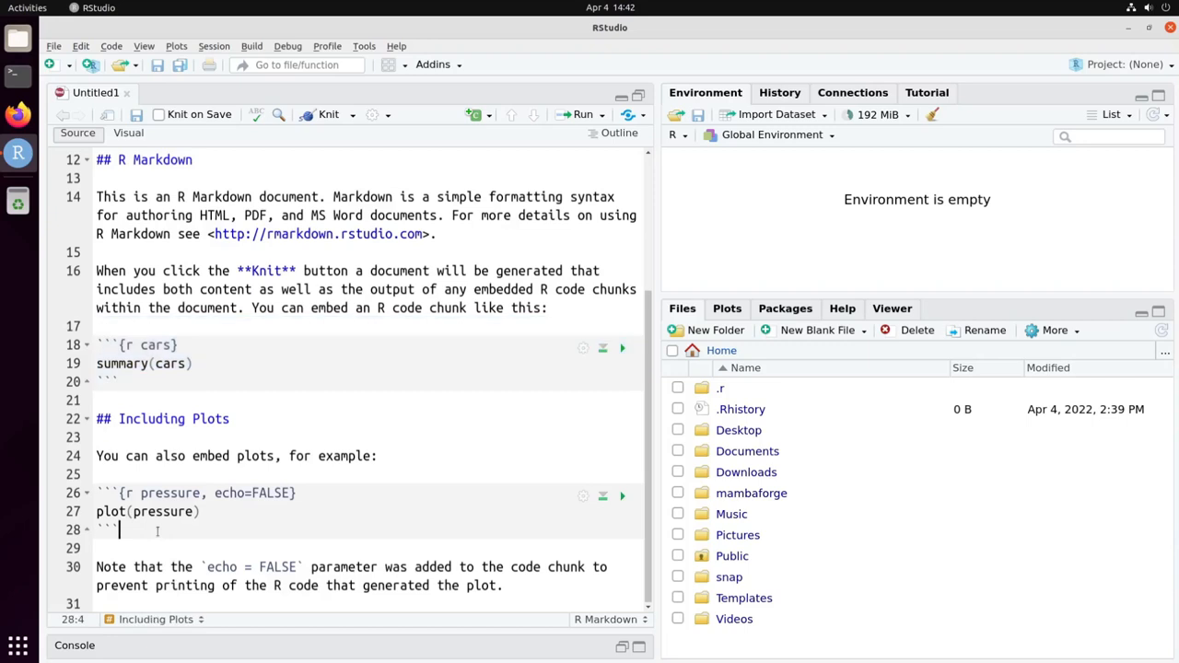
left_click(87, 494)
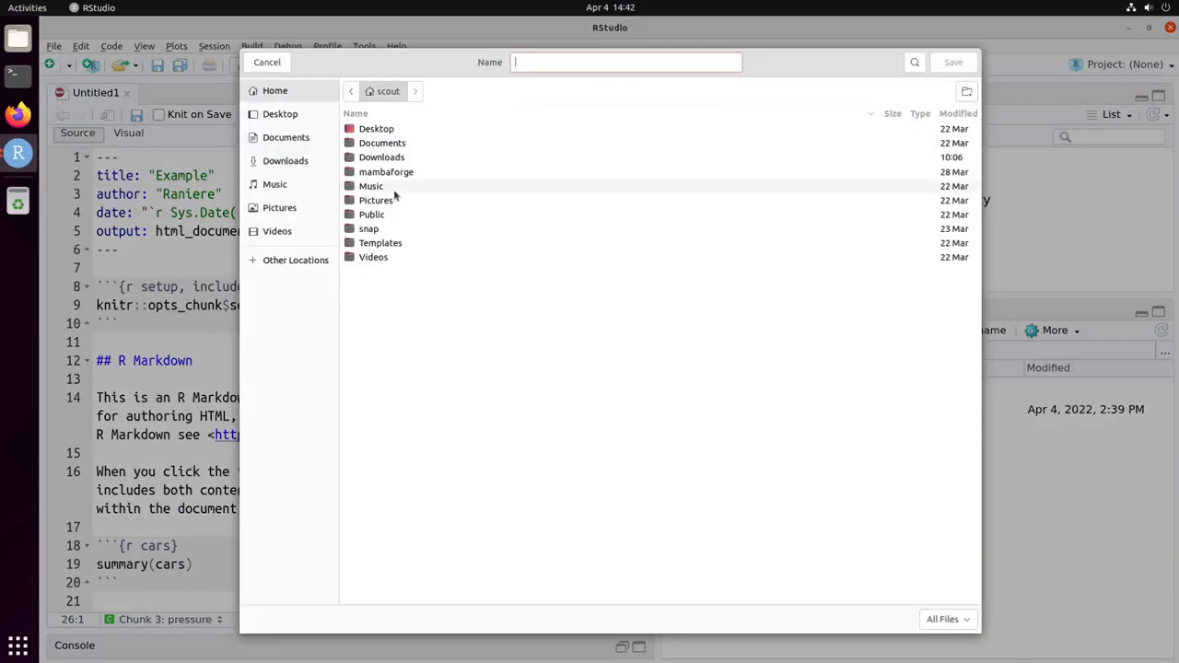
- Save the file as example.Rmd and knit it to HTML
left_click(627, 62)
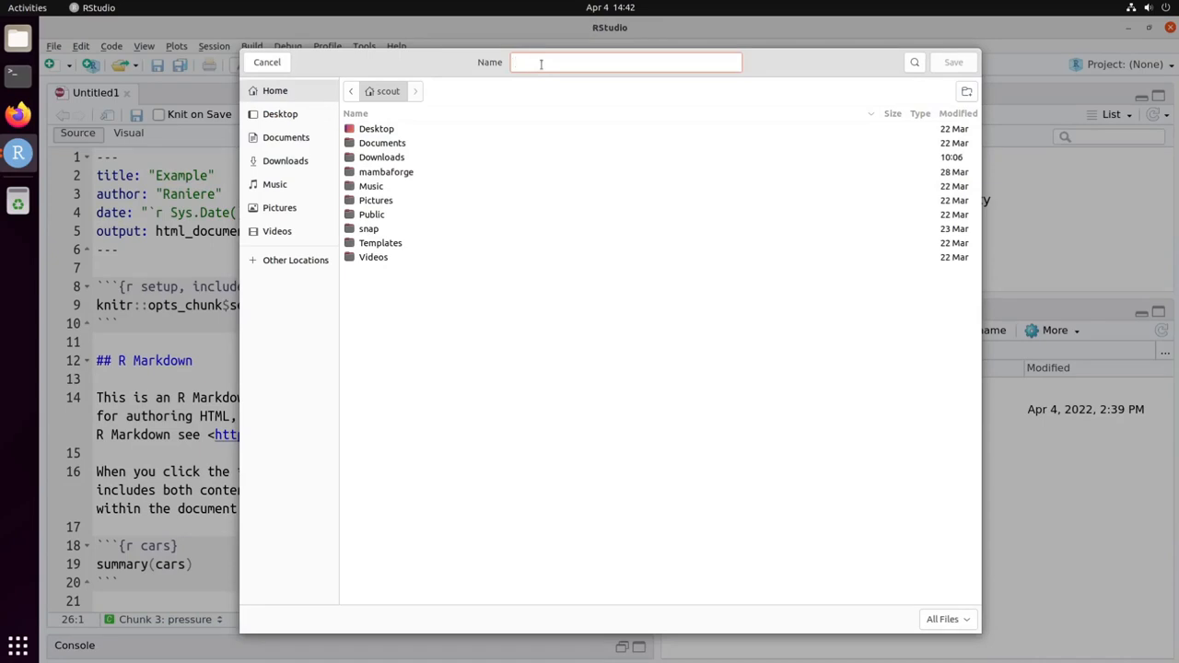
type("example.R")
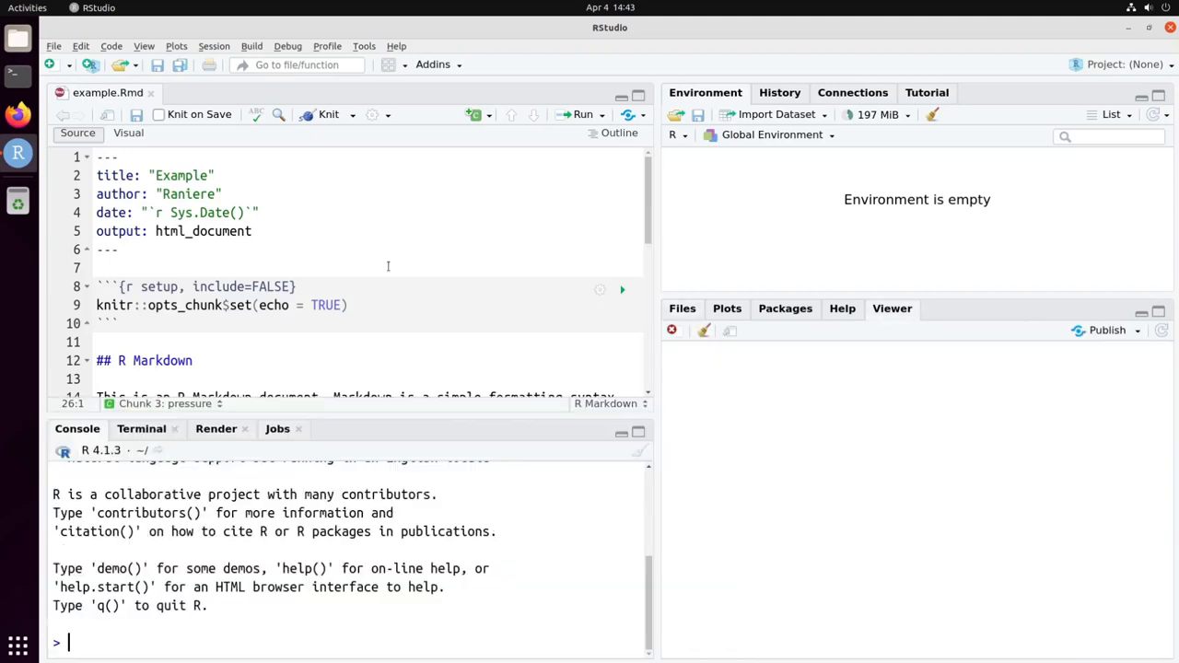
left_click(329, 114)
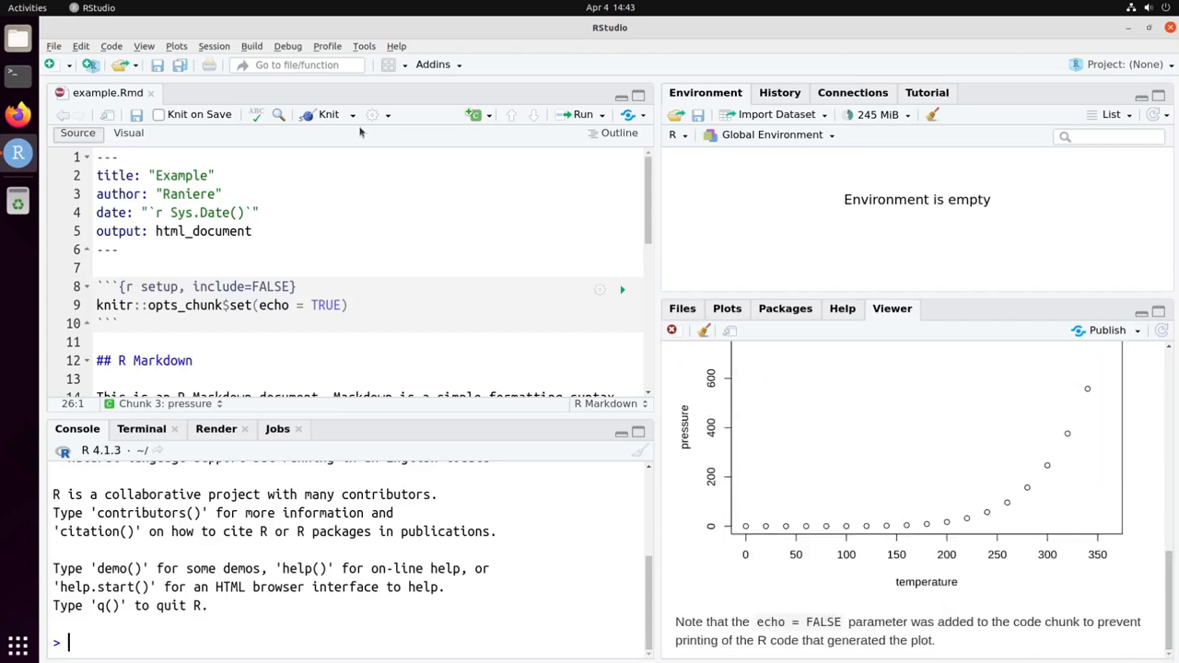
- Knit the document to Word and review example.docx in LibreOffice Writer
left_click(352, 114)
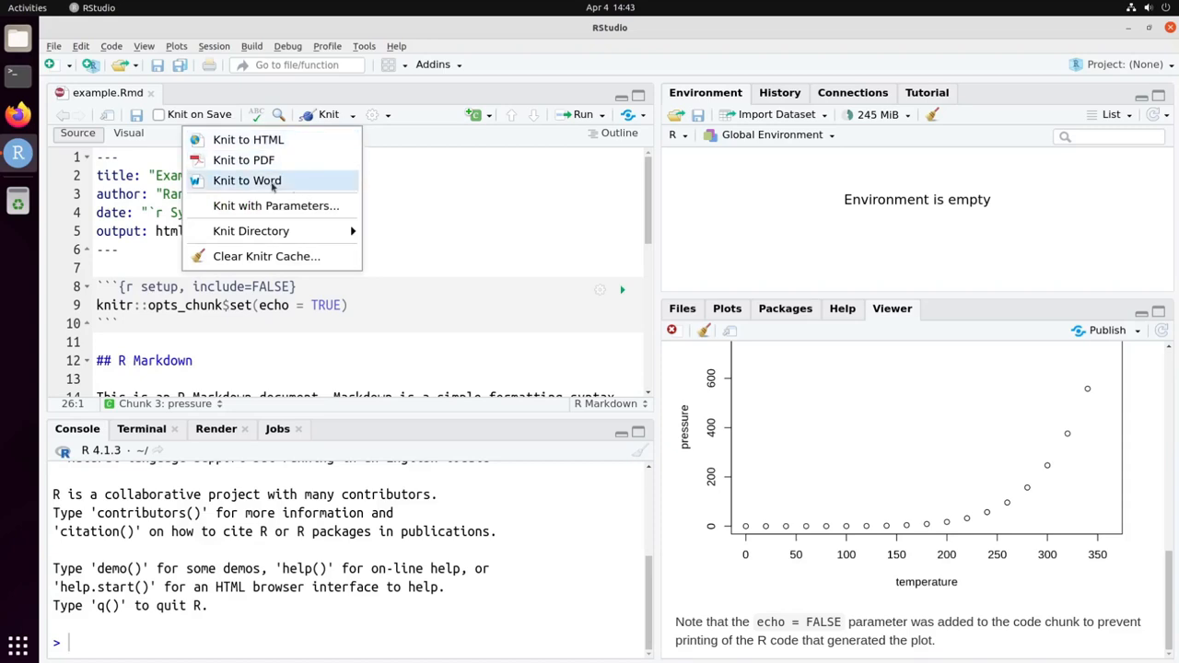
left_click(247, 181)
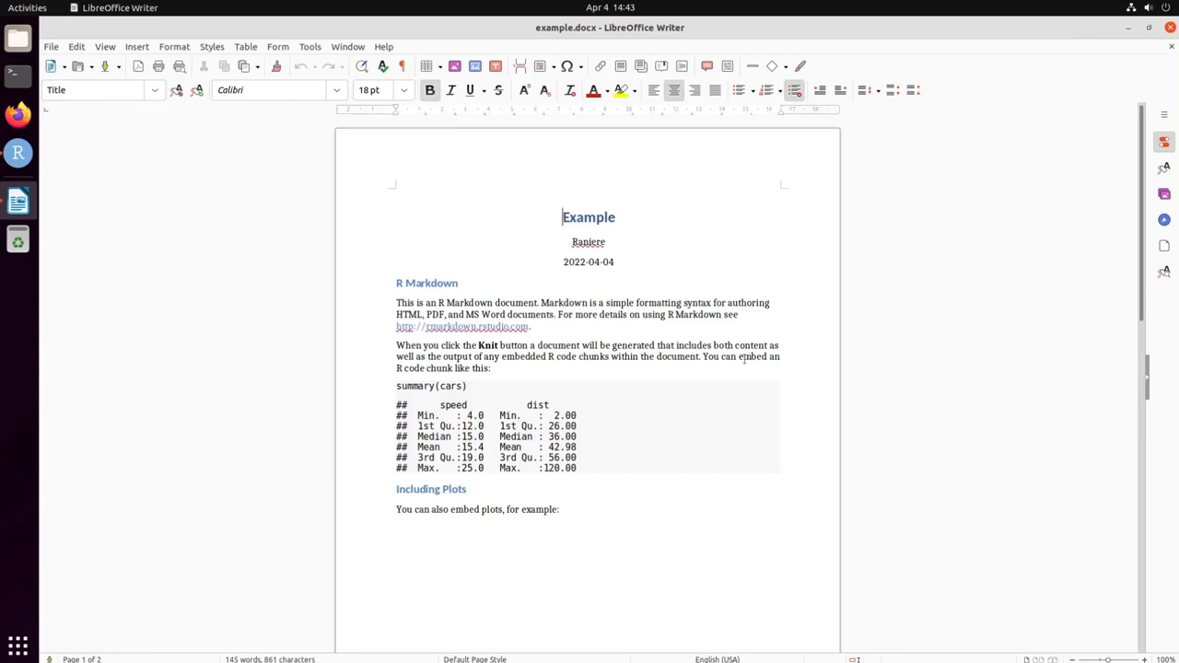
scroll("down", 3)
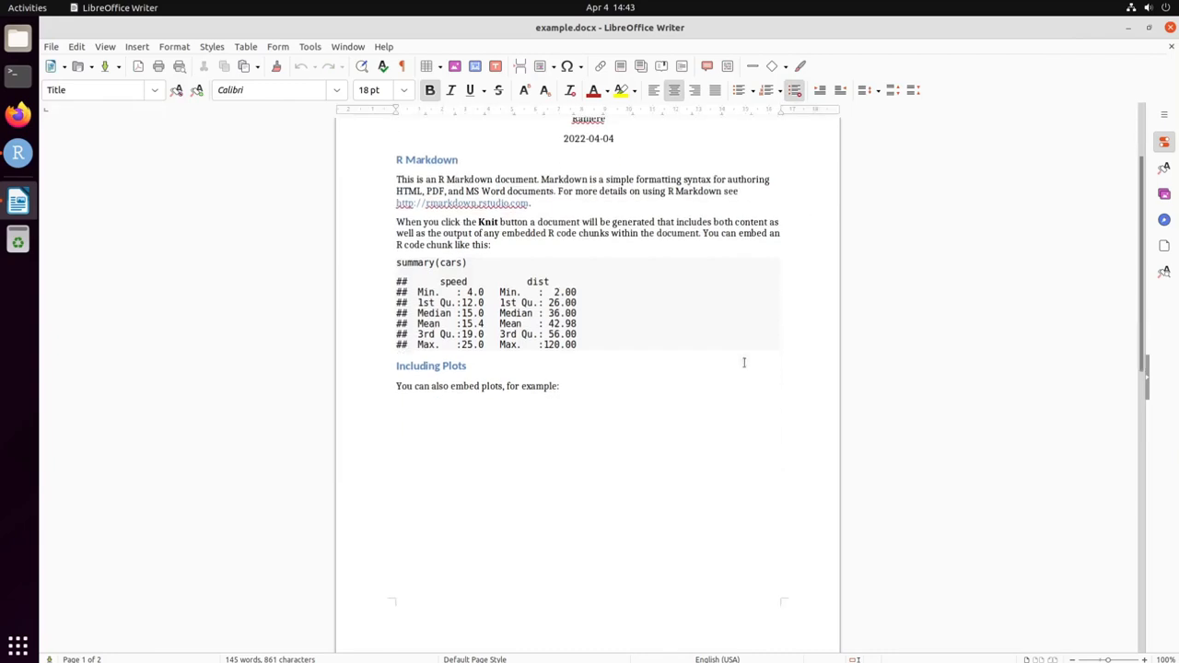
scroll("down", 3)
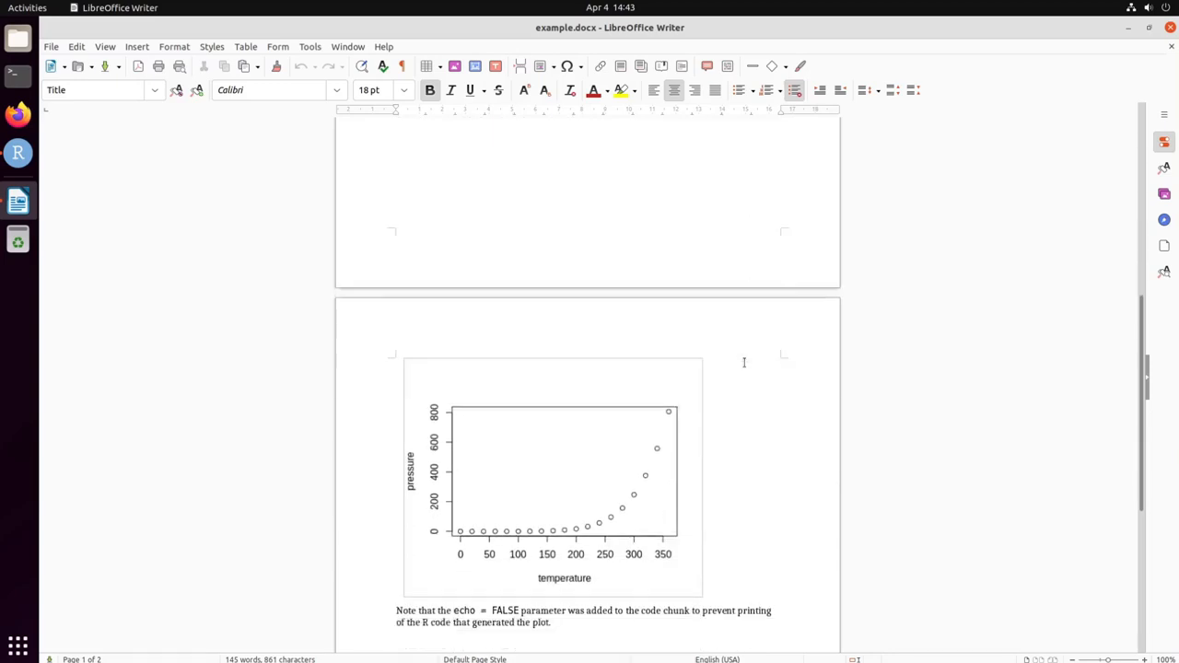
scroll("down", 3)
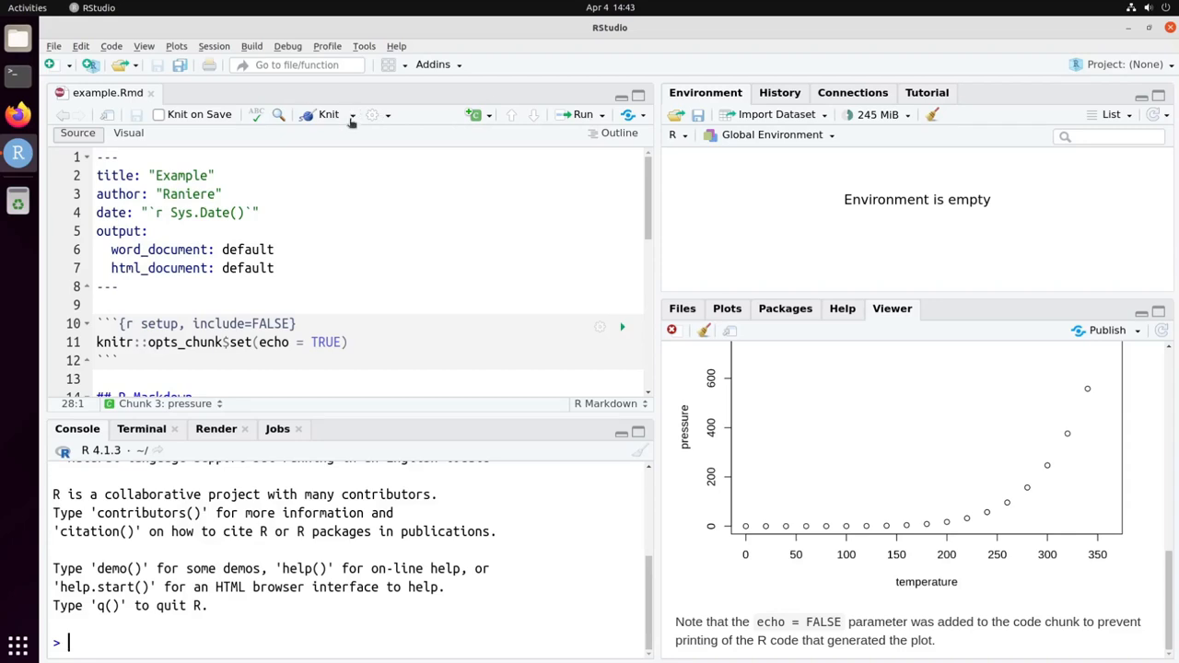
- Knit the document to PDF, review both pages including the pressure plot, and close the preview
left_click(350, 114)
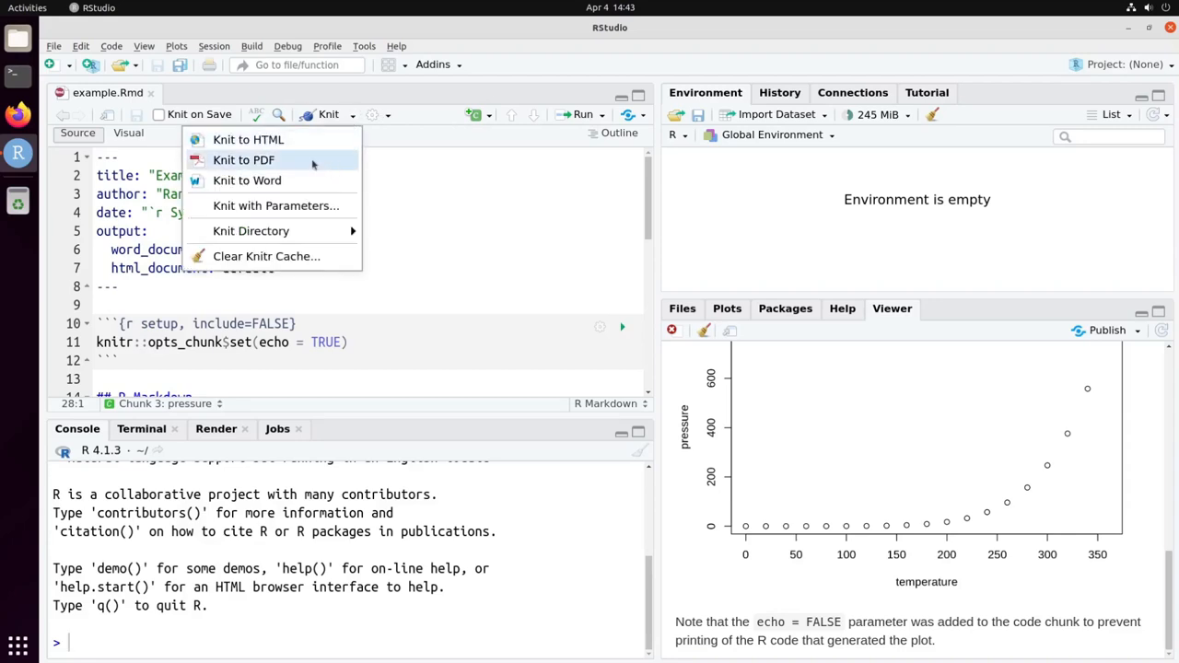
left_click(243, 158)
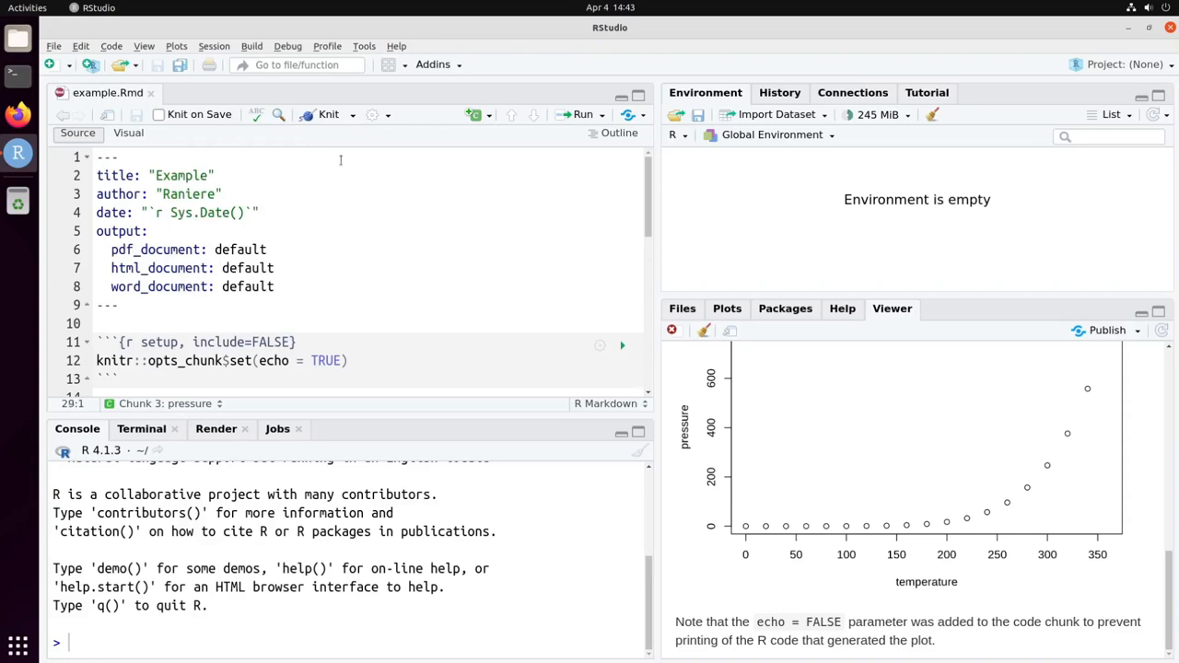
left_click(328, 114)
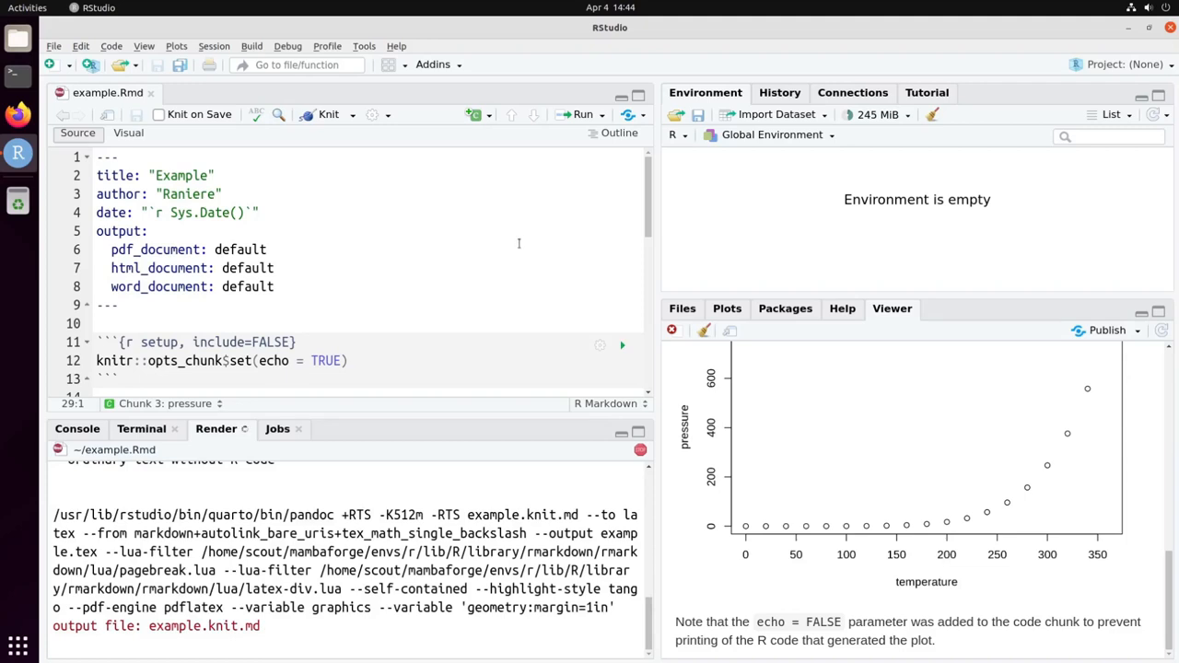
mouse_move(520, 249)
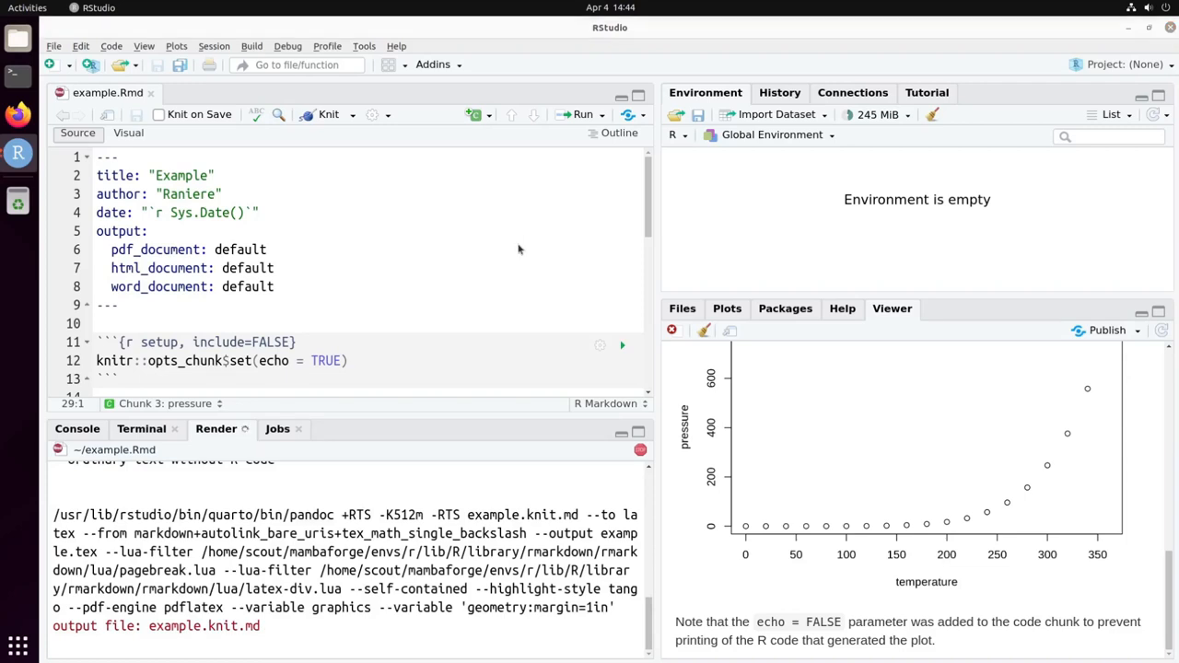
left_click(328, 115)
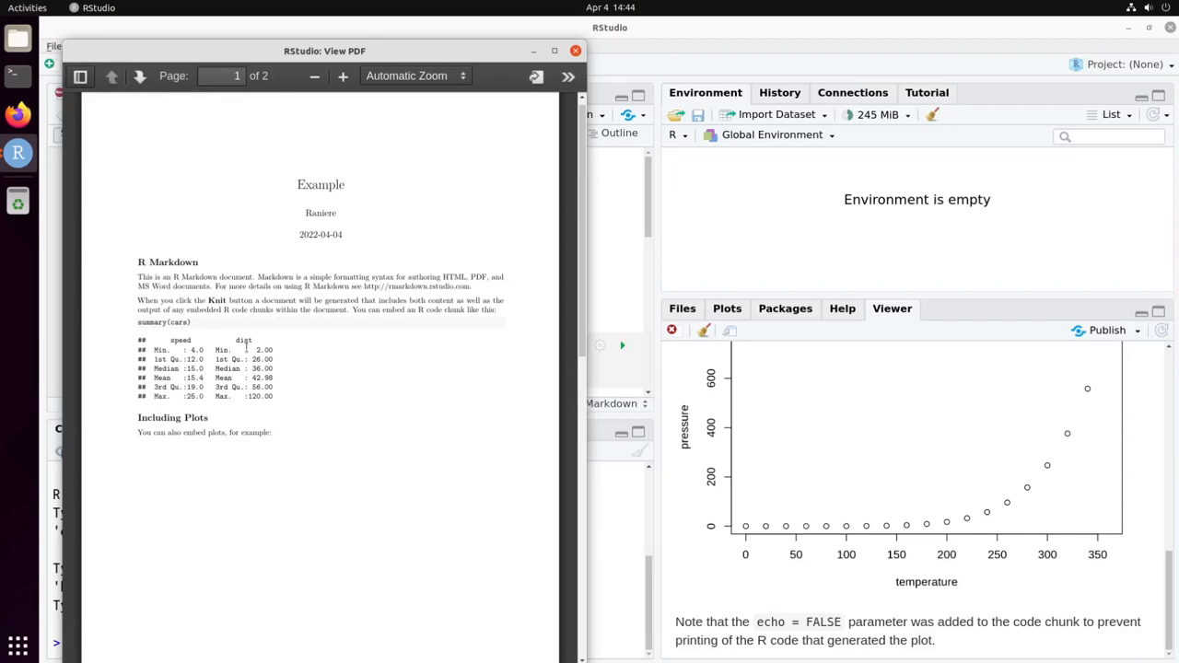
scroll("down", 3)
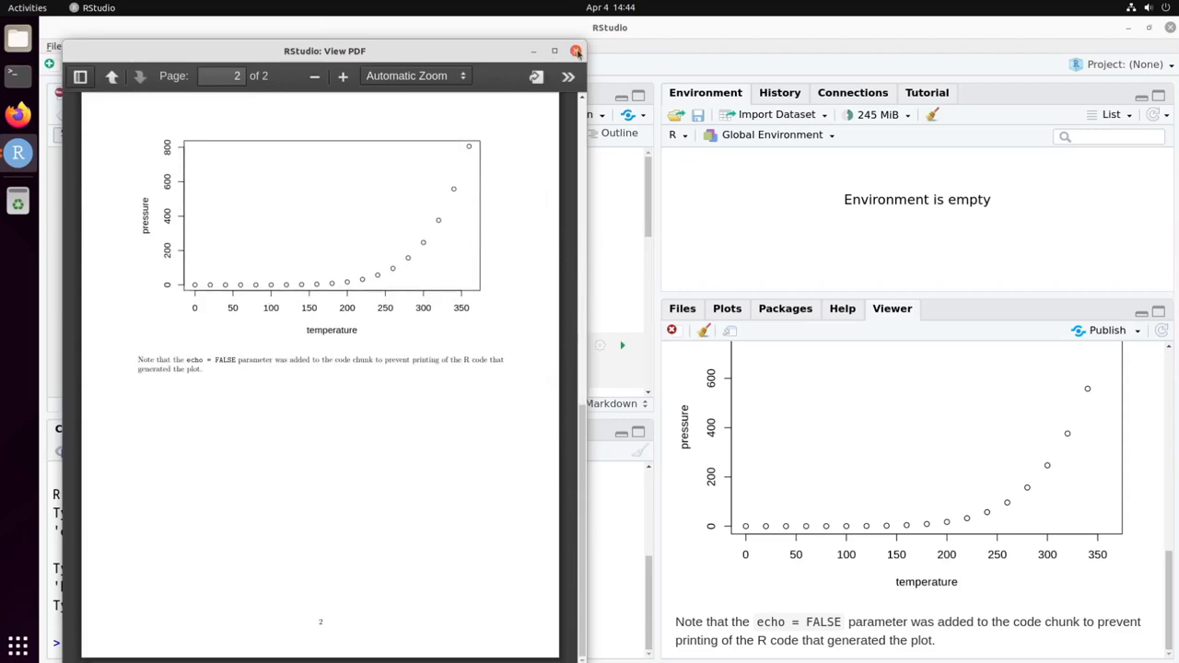
left_click(575, 52)
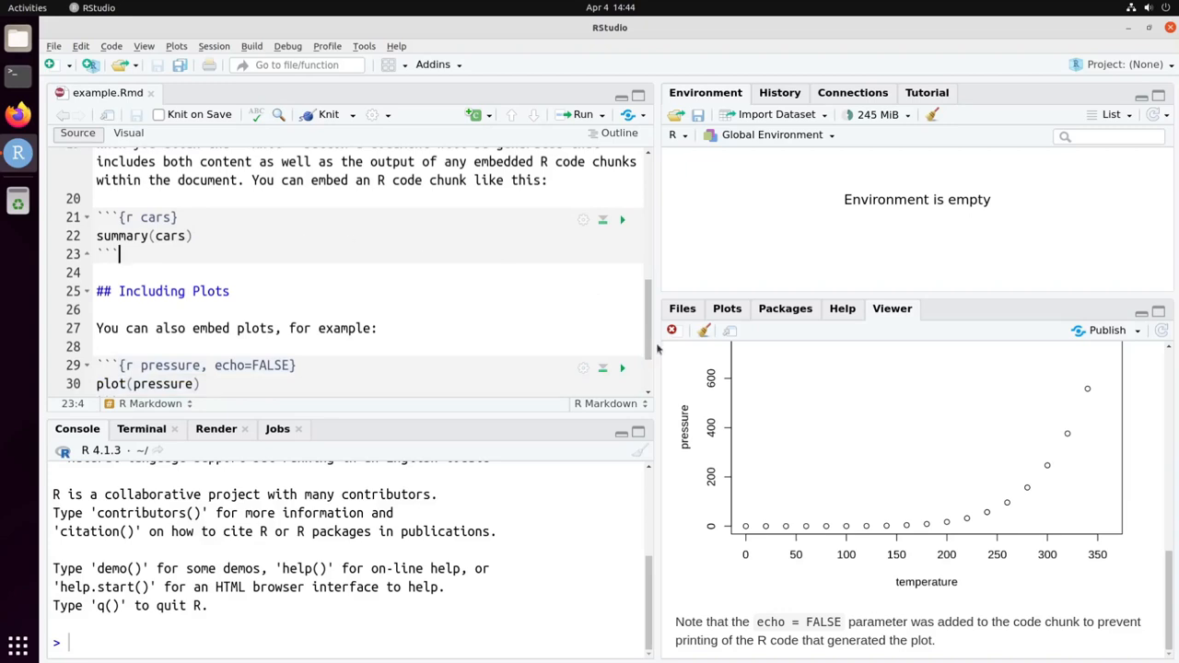
mouse_move(656, 348)
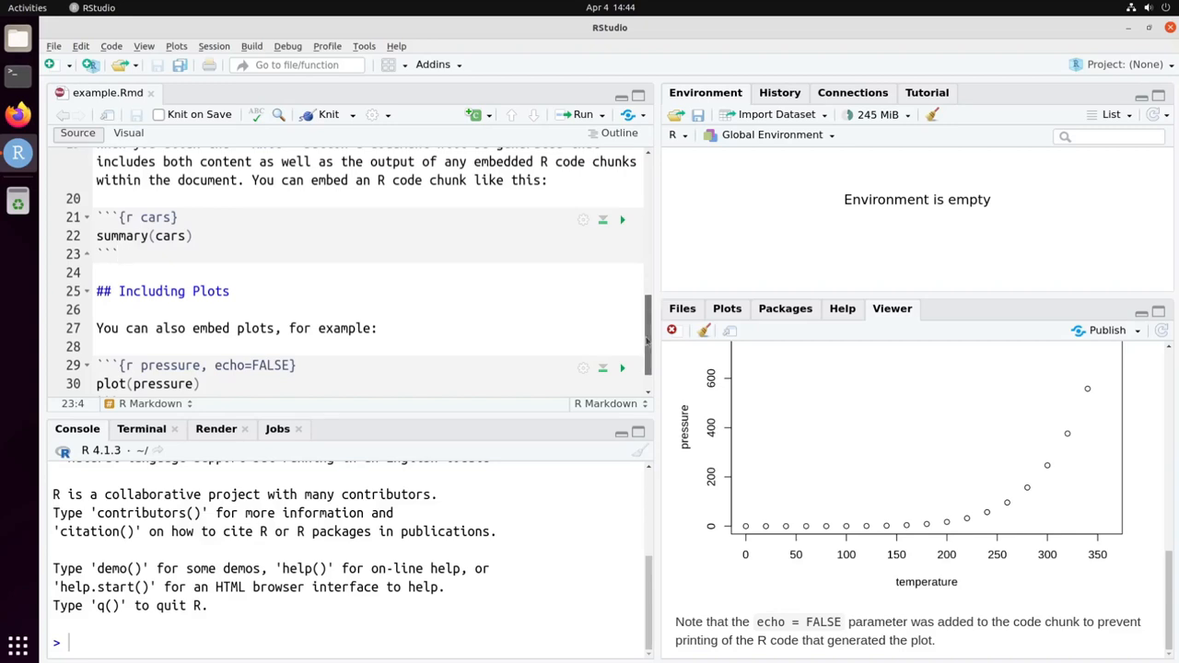
- Scroll the source back to the pressure plot chunk
scroll("down", 3)
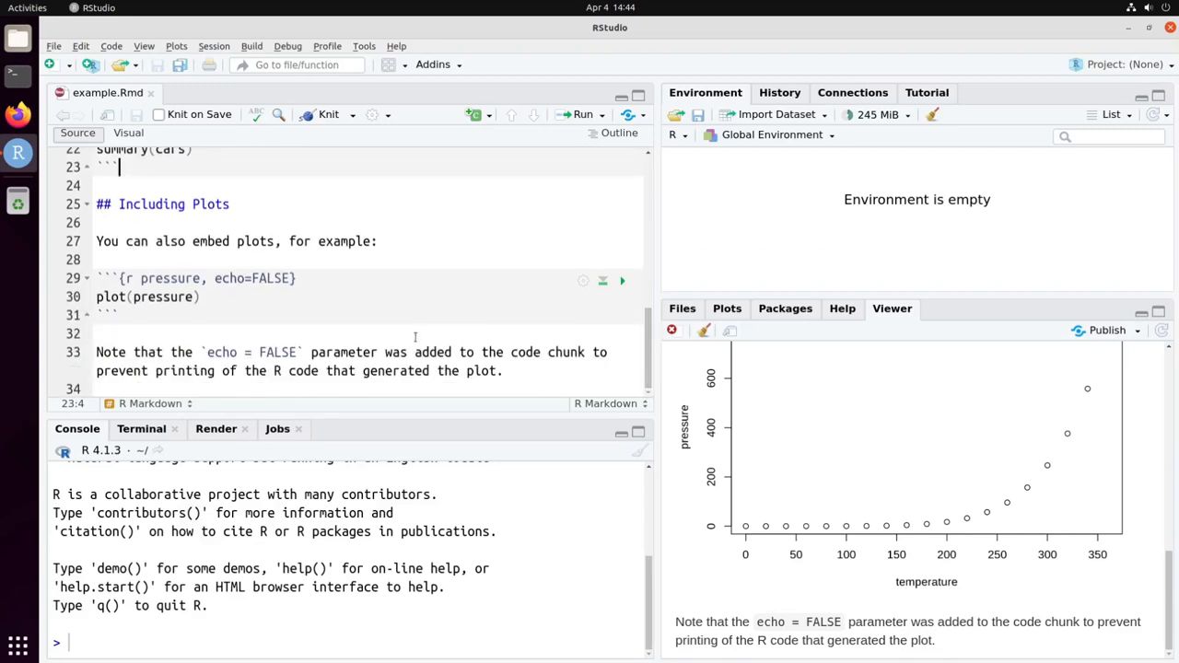